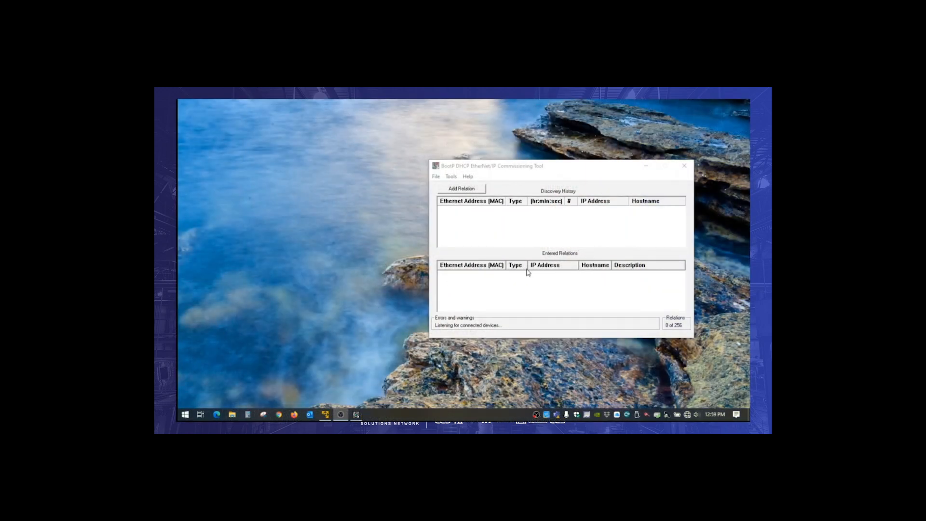
Step: Review and confirm the server network settings from the Tools menu
{"action": "left_click", "coordinate": [450, 177]}
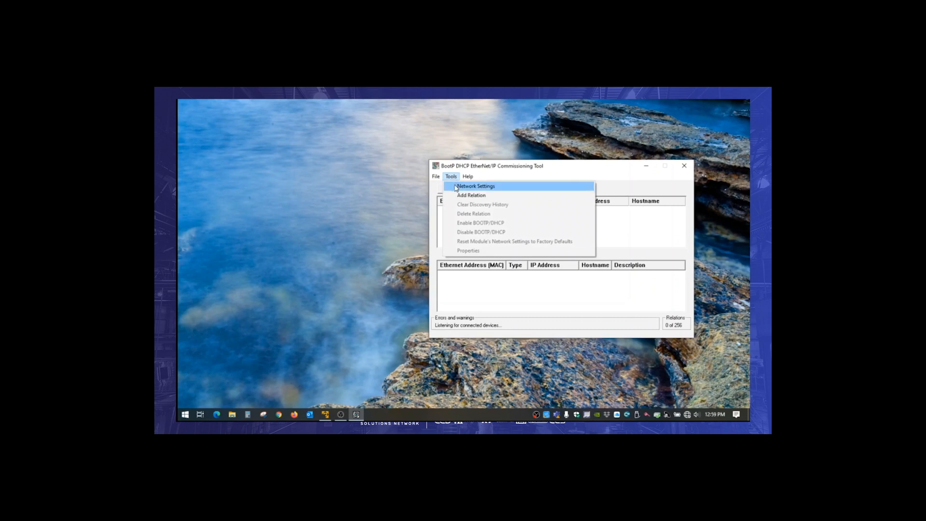
{"action": "left_click", "coordinate": [475, 186]}
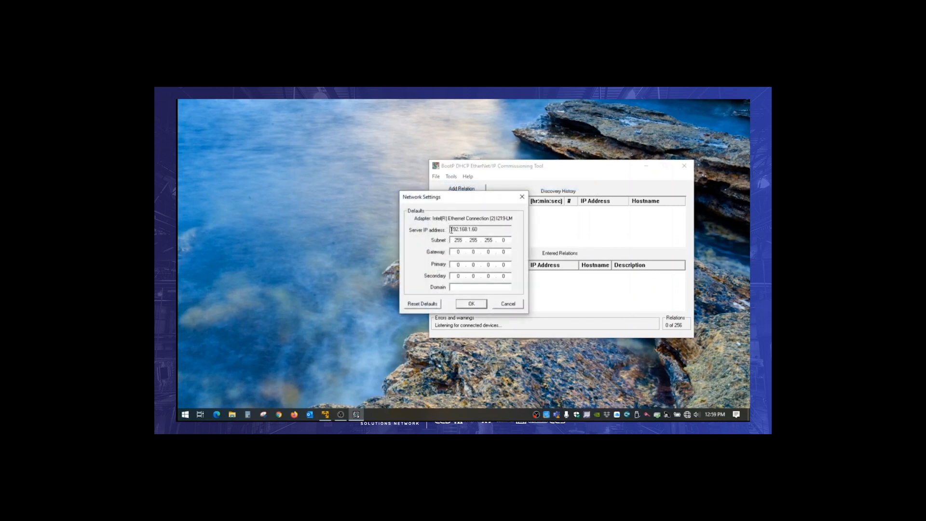
{"action": "left_click", "coordinate": [471, 303]}
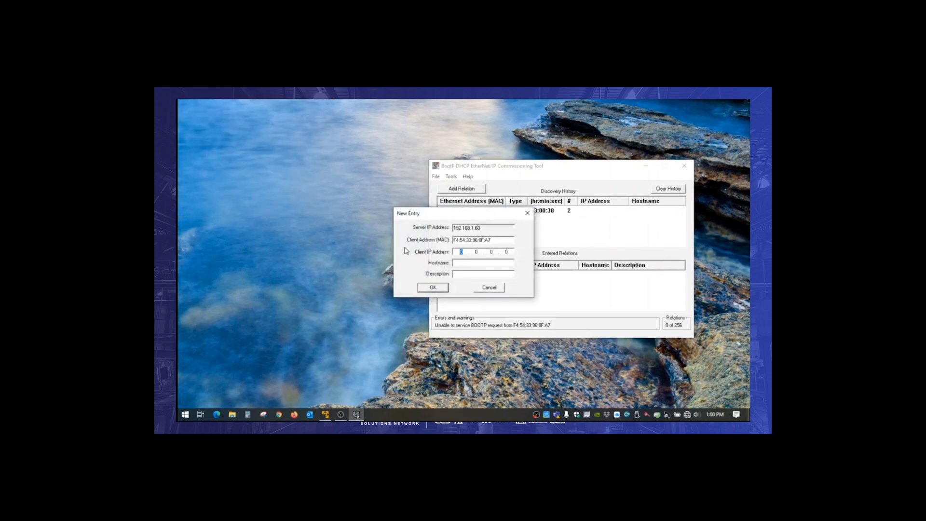
Step: Enter client IP 192.168.1.10 for MAC F4:54:33:96:0F:A7 and save the relation
{"action": "type", "text": "192.168.1.0"}
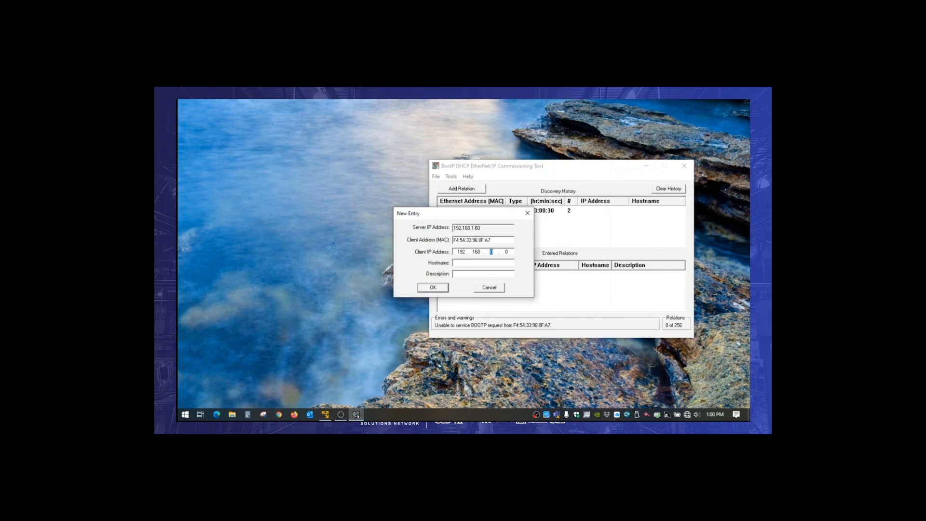
{"action": "type", "text": "10"}
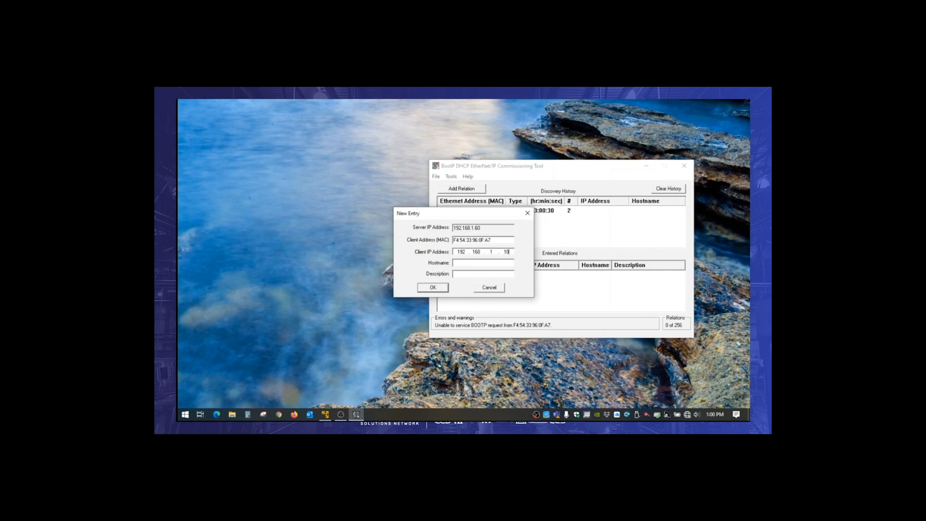
{"action": "left_click", "coordinate": [432, 287]}
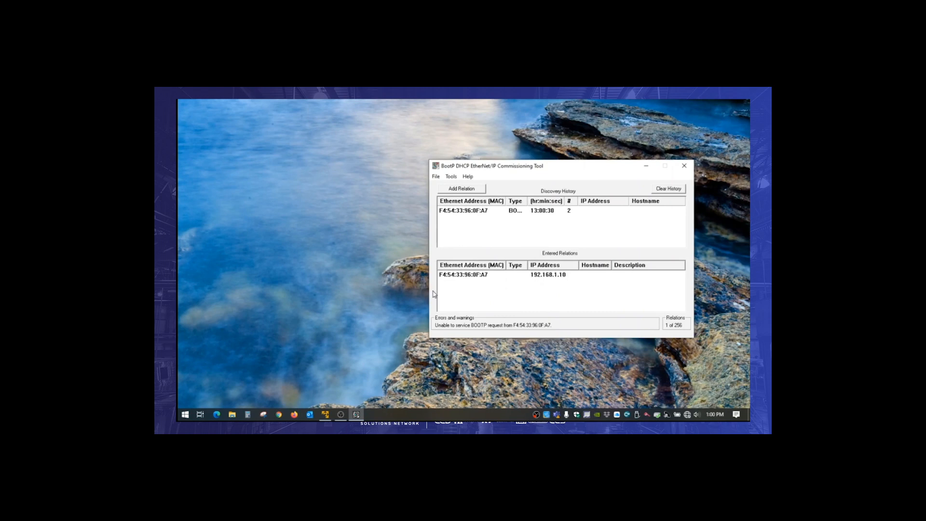
{"action": "left_click", "coordinate": [186, 414]}
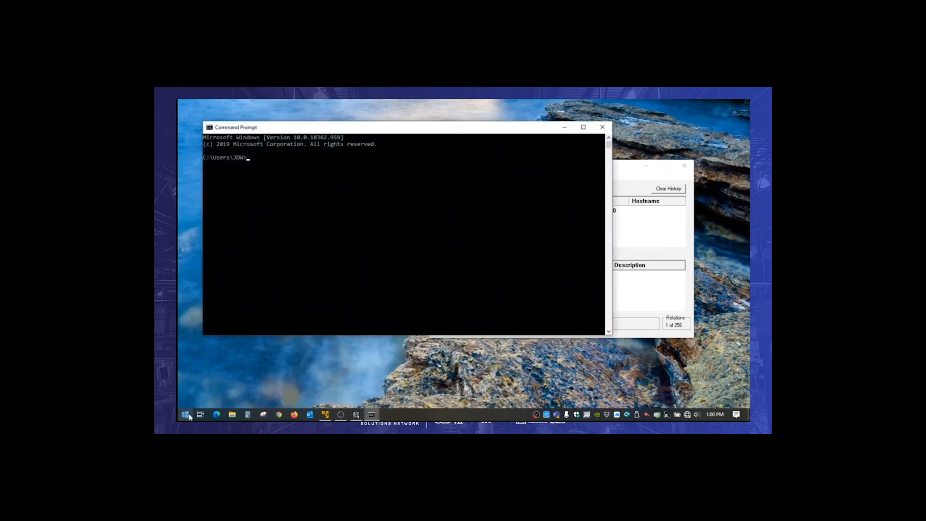
Step: Ping the controller at its assigned 192.168 address
{"action": "type", "text": "ping"}
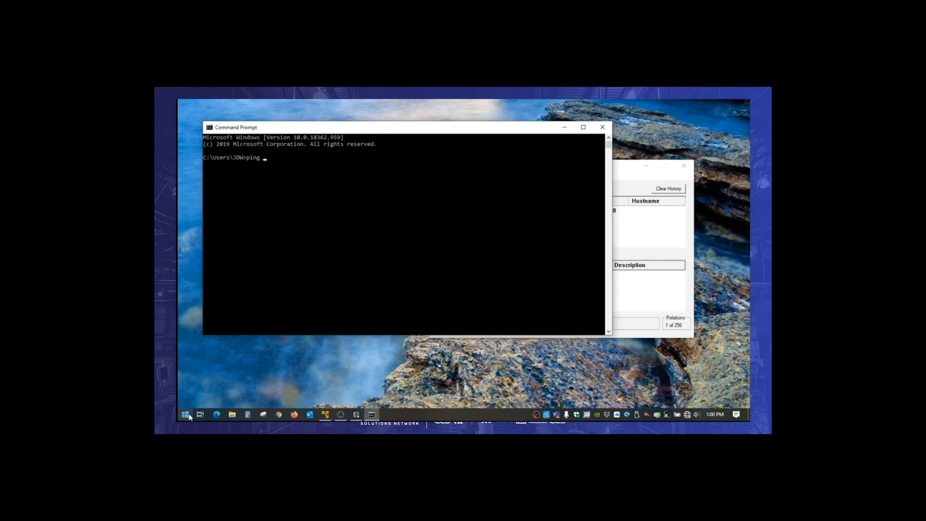
{"action": "type", "text": "192.168"}
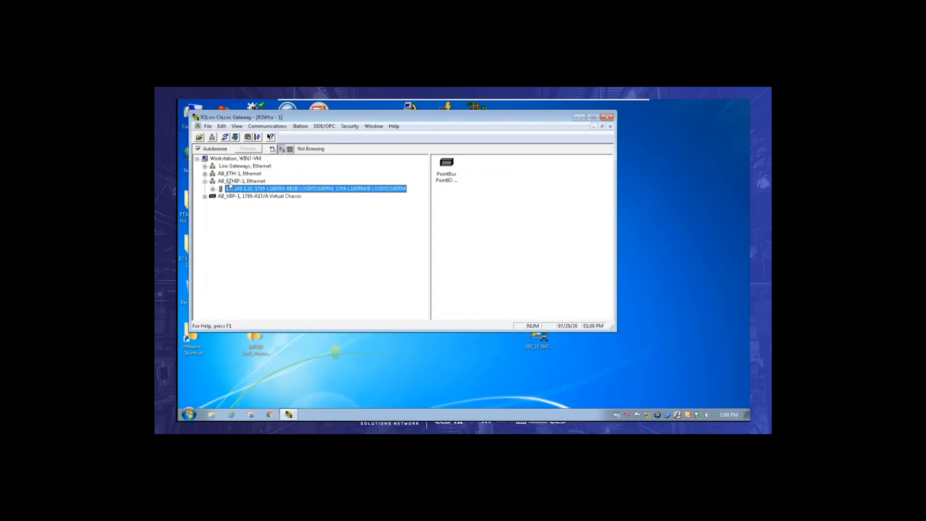
Step: Under the AB_ETHIP-1 driver, select the 1769-L18ERM controller at 192.168.1.10
{"action": "left_click", "coordinate": [241, 180]}
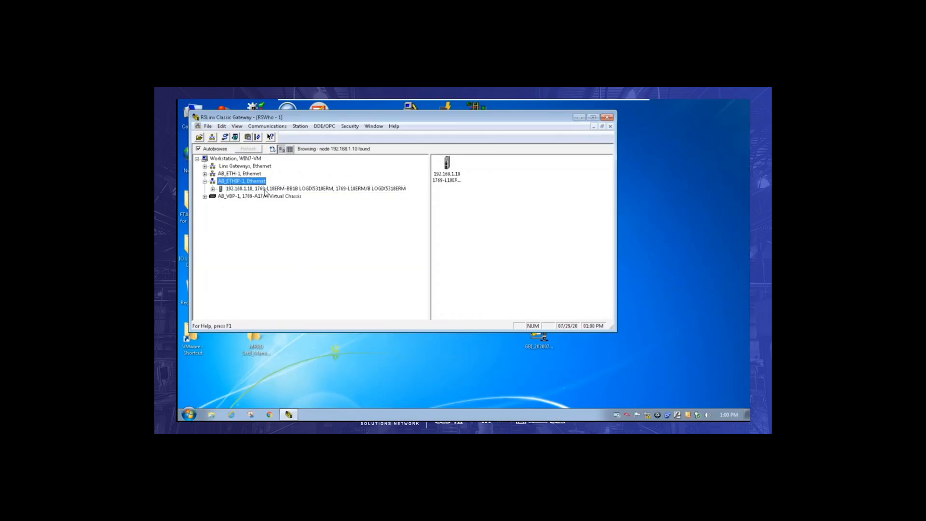
{"action": "left_click", "coordinate": [266, 188]}
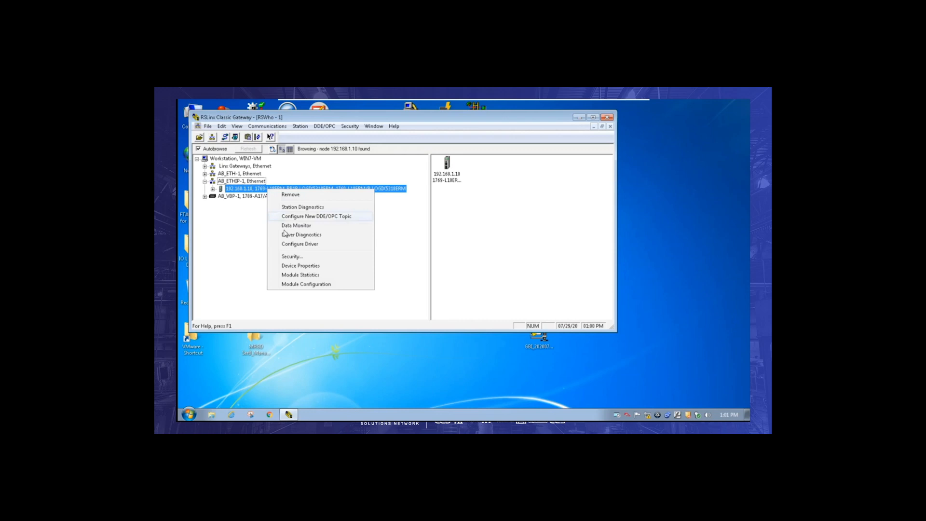
Step: Set the controller port to manual IP 192.168.1.10, mask 255.255.255.0, and download it
{"action": "left_click", "coordinate": [300, 265]}
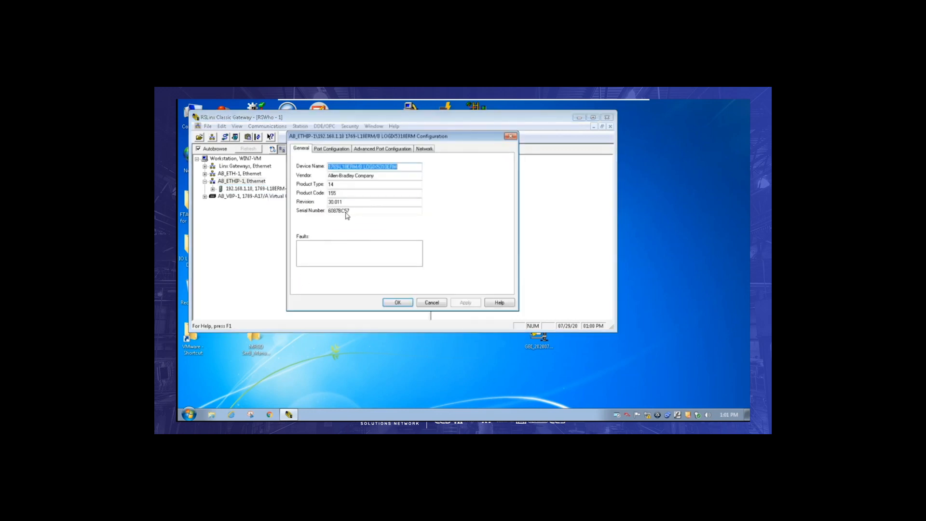
{"action": "left_click", "coordinate": [332, 148]}
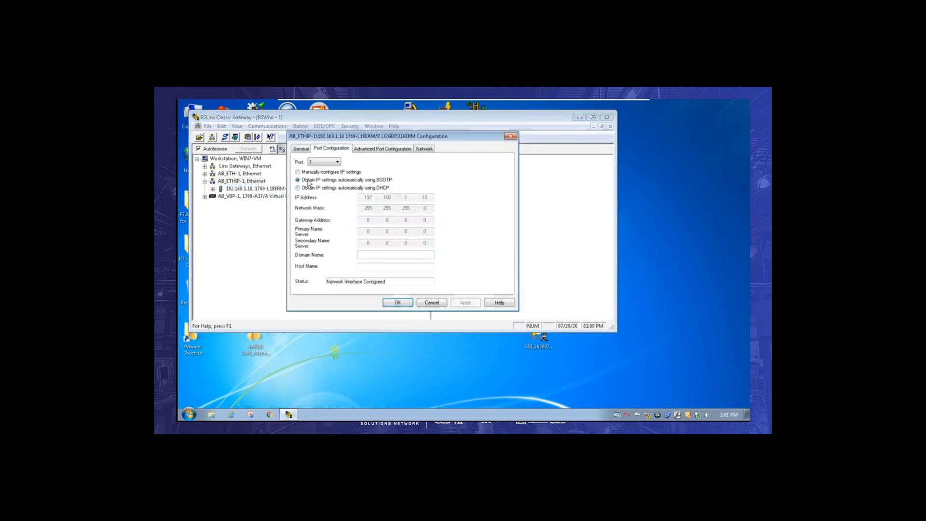
{"action": "left_click", "coordinate": [297, 172]}
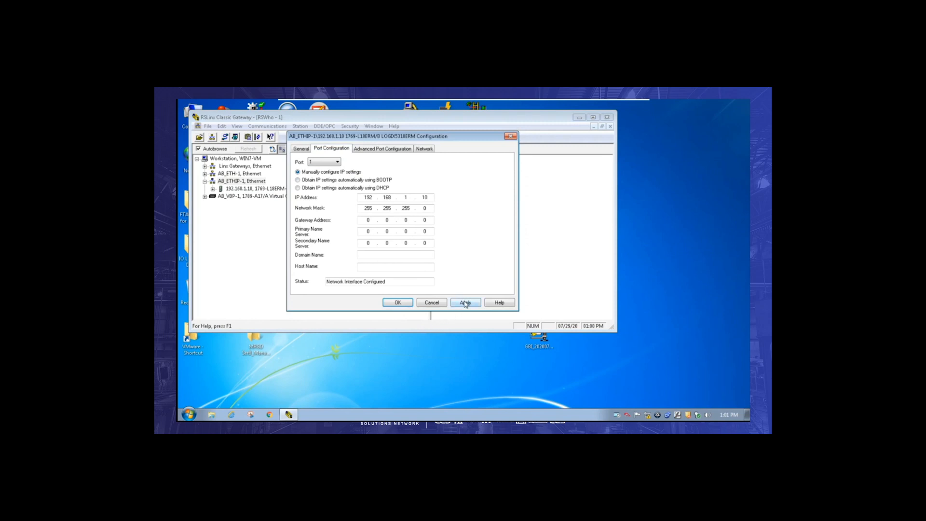
{"action": "left_click", "coordinate": [465, 303]}
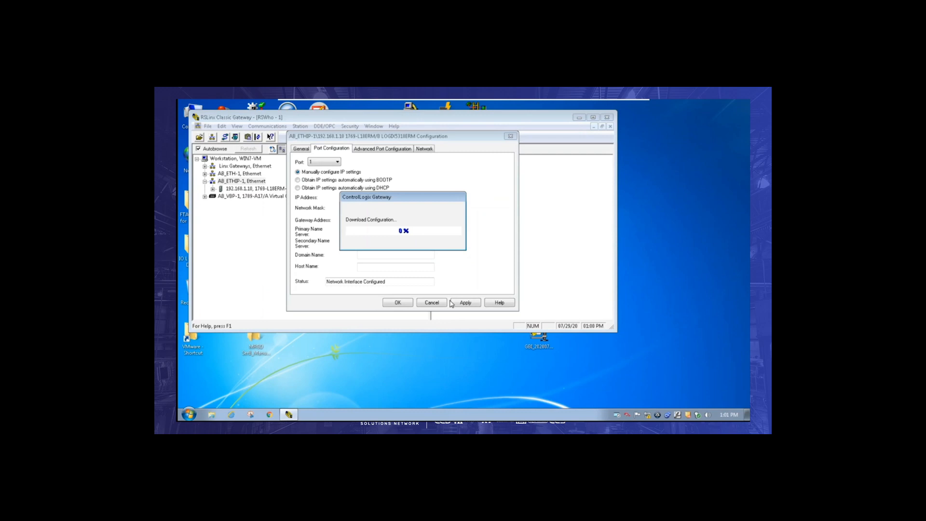
{"action": "mouse_move", "coordinate": [458, 298]}
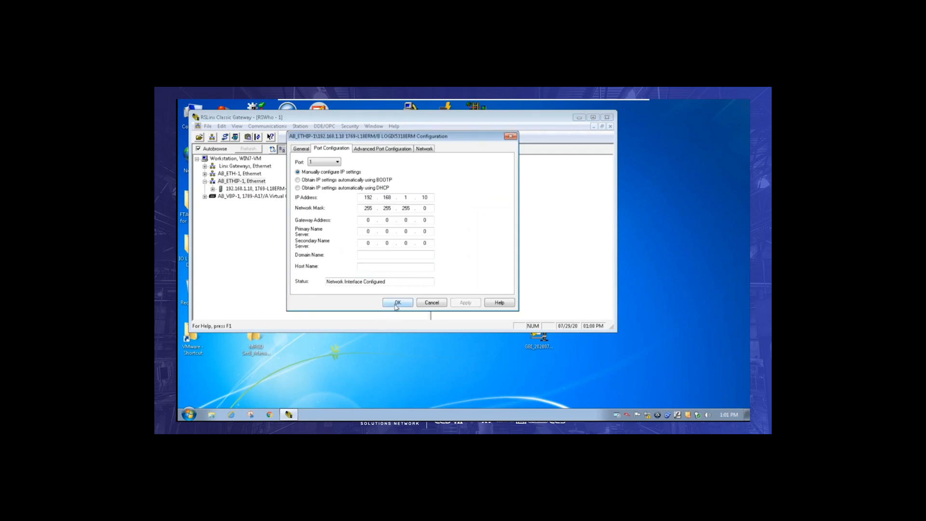
{"action": "left_click", "coordinate": [397, 303]}
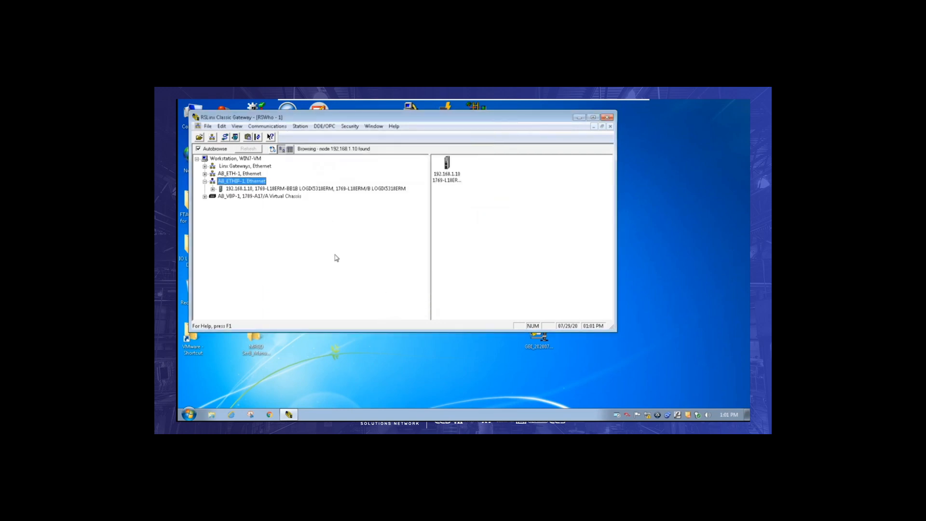
{"action": "right_click", "coordinate": [313, 188]}
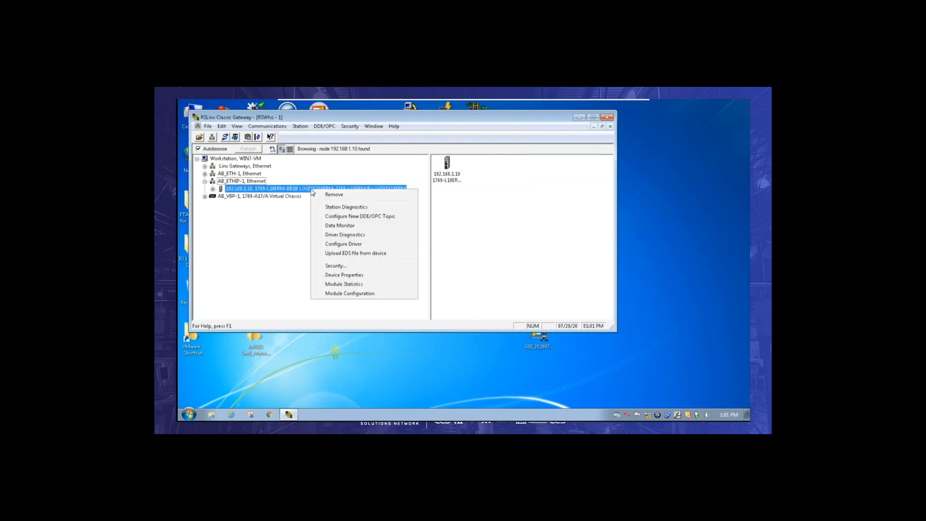
{"action": "left_click", "coordinate": [345, 274]}
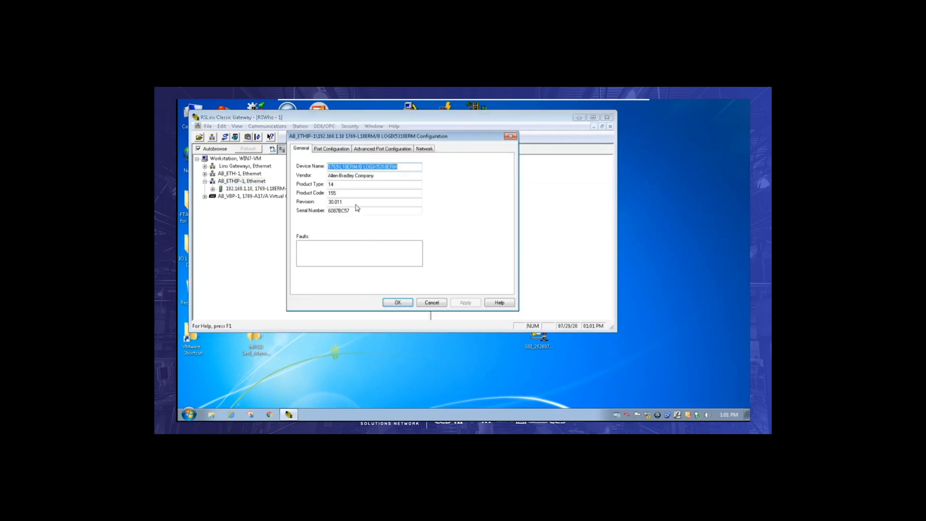
{"action": "left_click", "coordinate": [331, 148]}
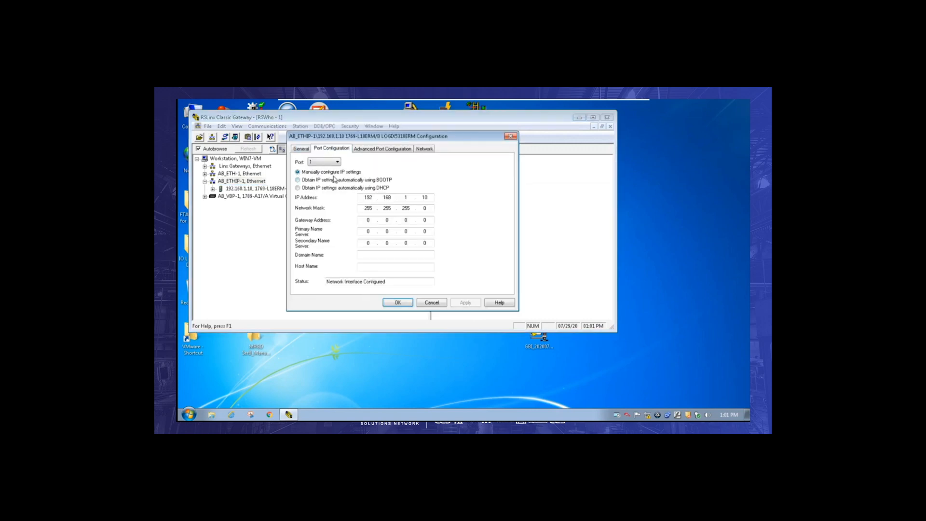
{"action": "left_click", "coordinate": [397, 302]}
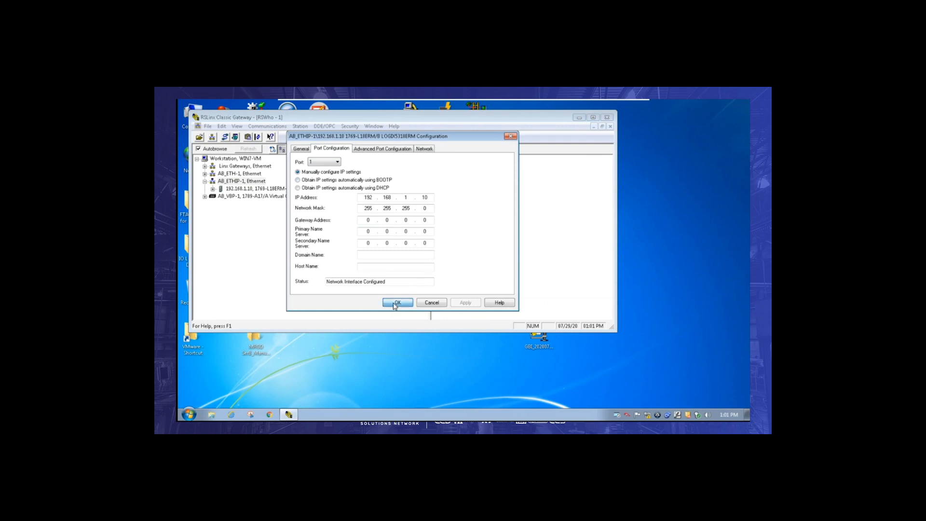
{"action": "left_click", "coordinate": [397, 302]}
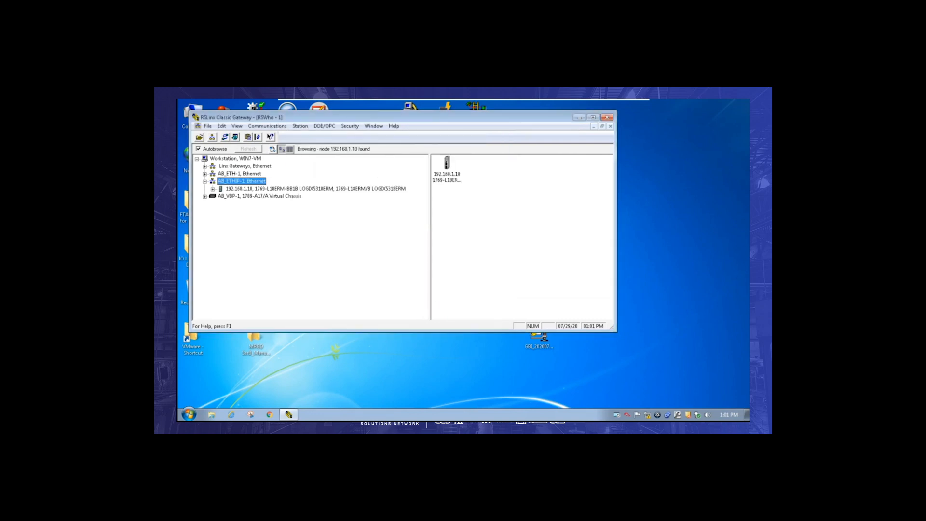